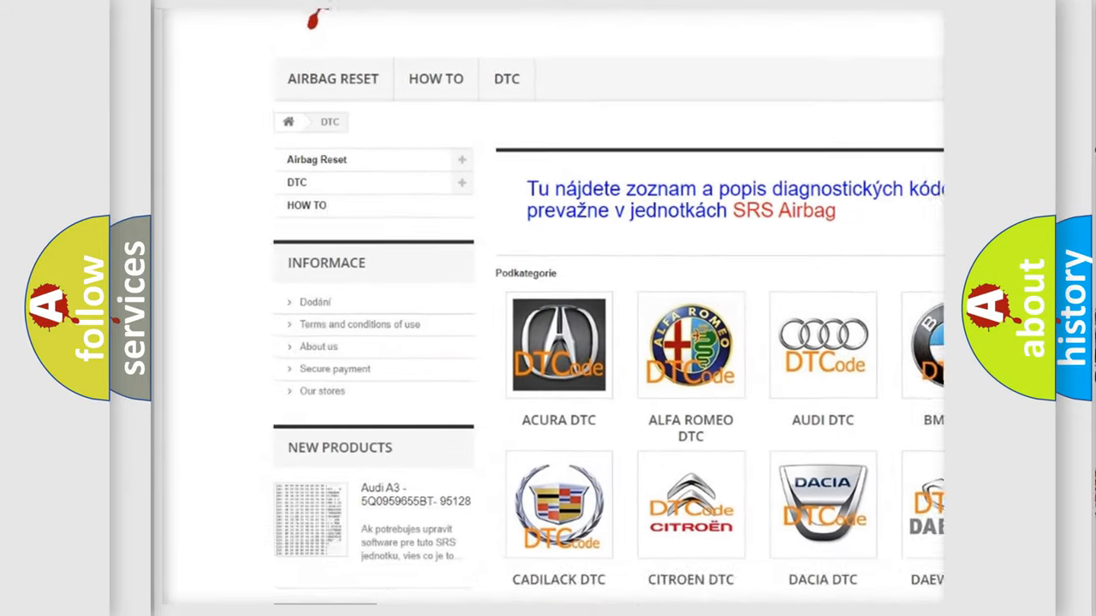
scroll("down", 3)
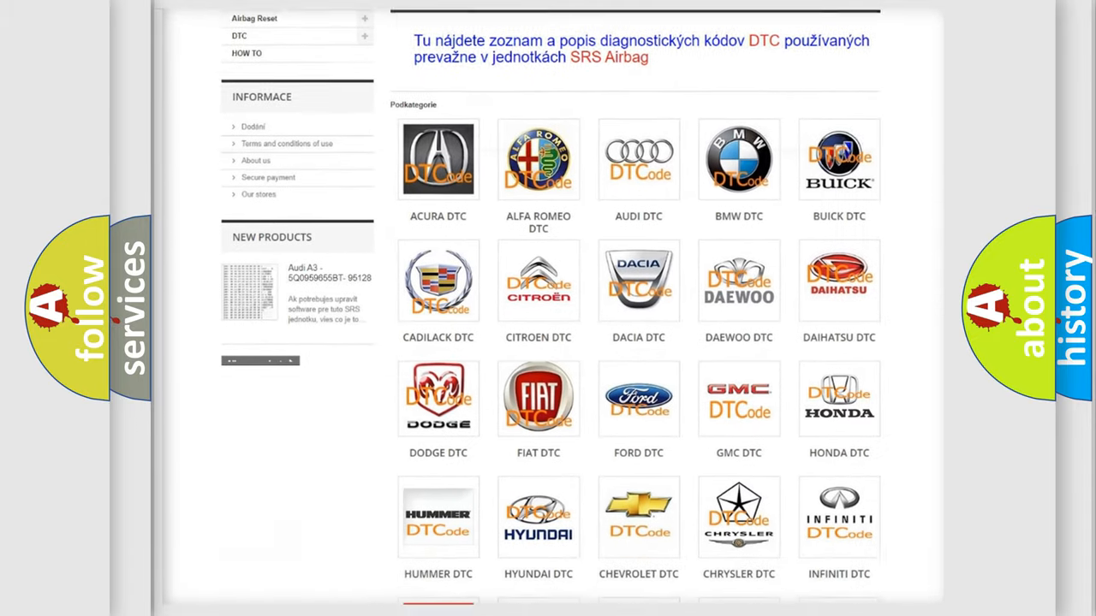
scroll("down", 3)
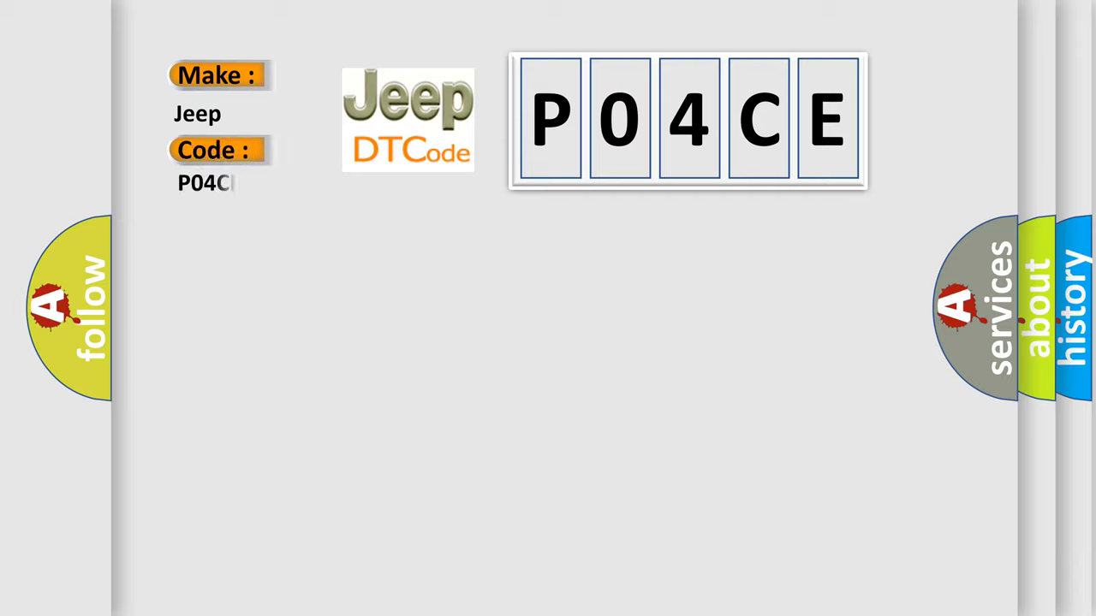
type("E")
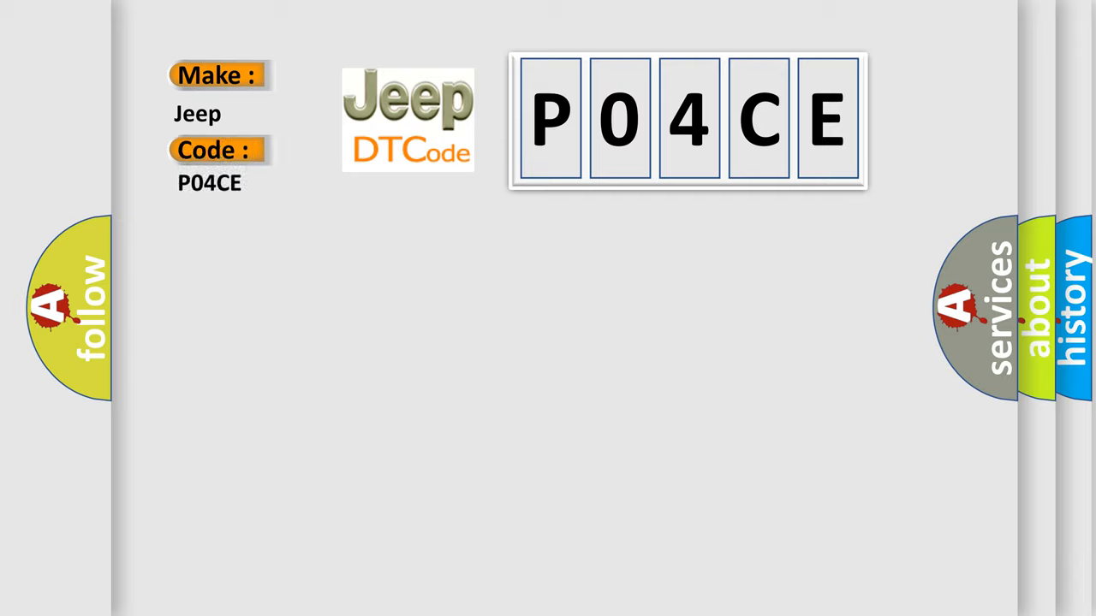